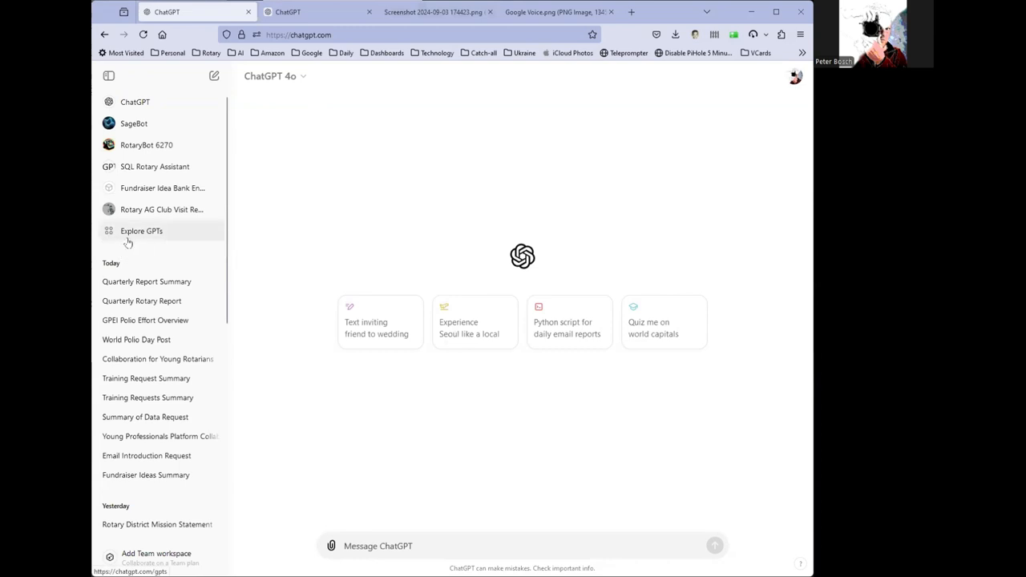
Step: Show the My GPTs collection from the ChatGPT sidebar
left_click(313, 12)
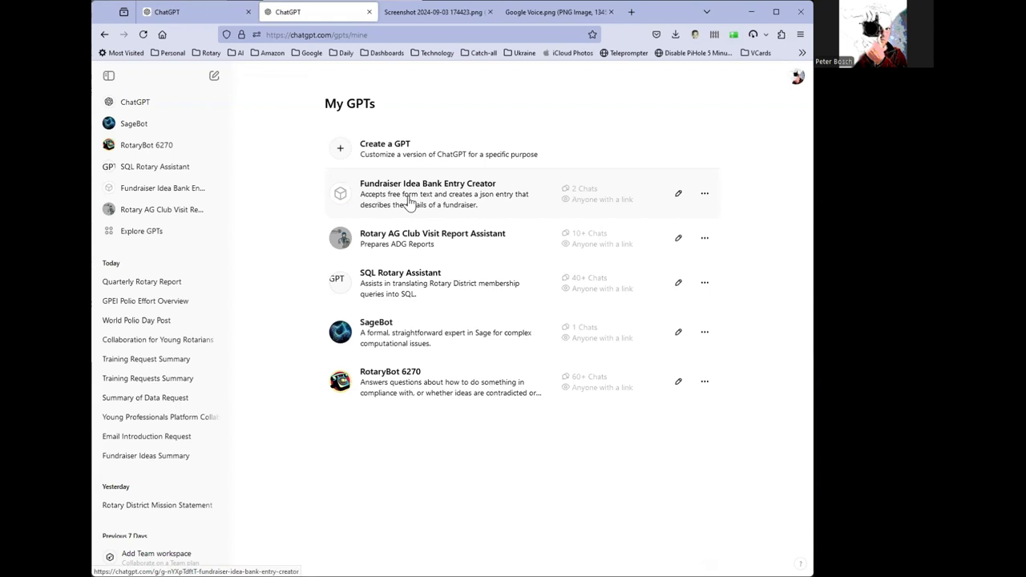
mouse_move(411, 206)
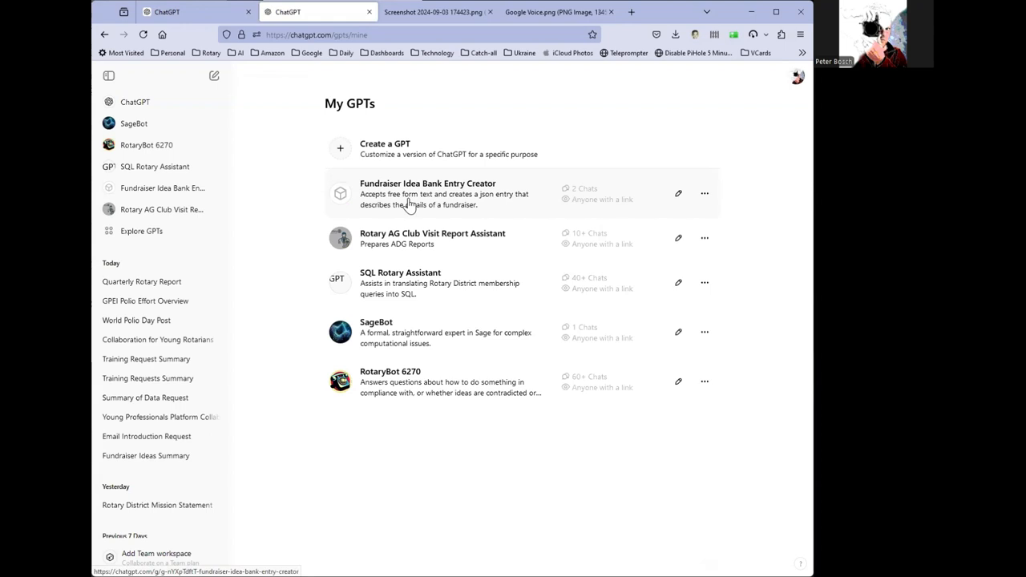
mouse_move(440, 246)
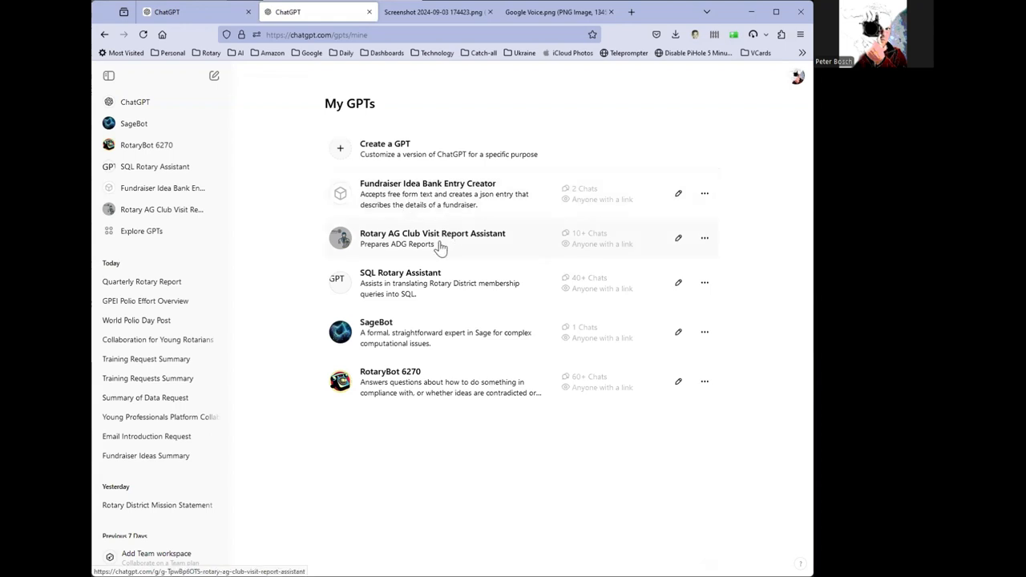
mouse_move(481, 243)
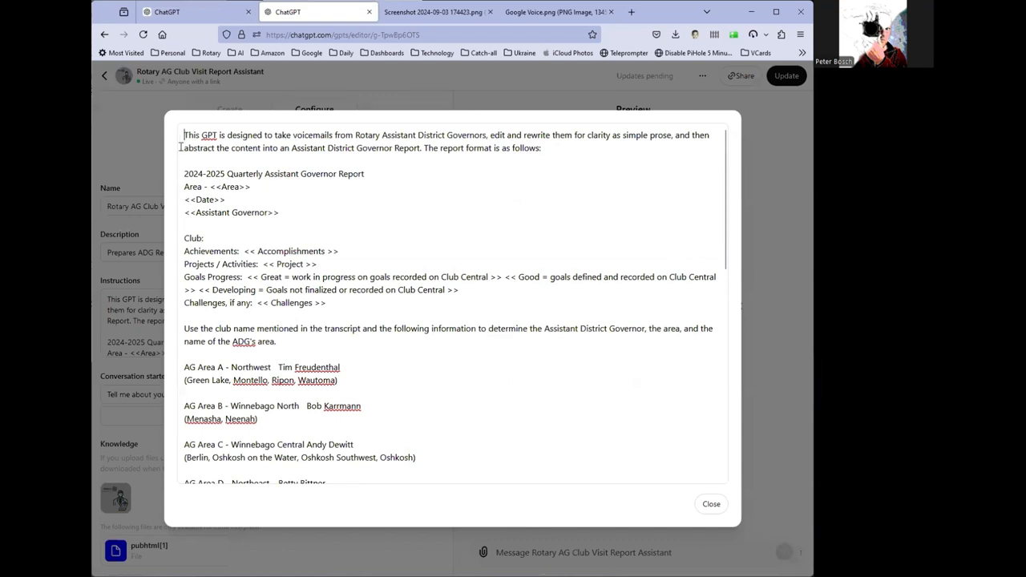
Step: Highlight the assistant's purpose statement and its quarterly report format template in turn
left_click_drag(183, 135, 541, 148)
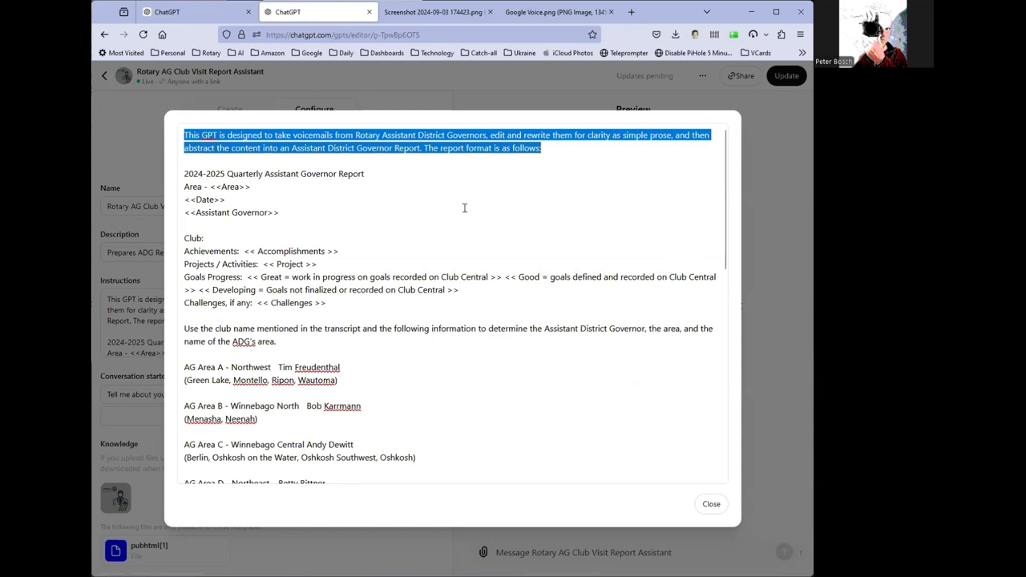
left_click(183, 173)
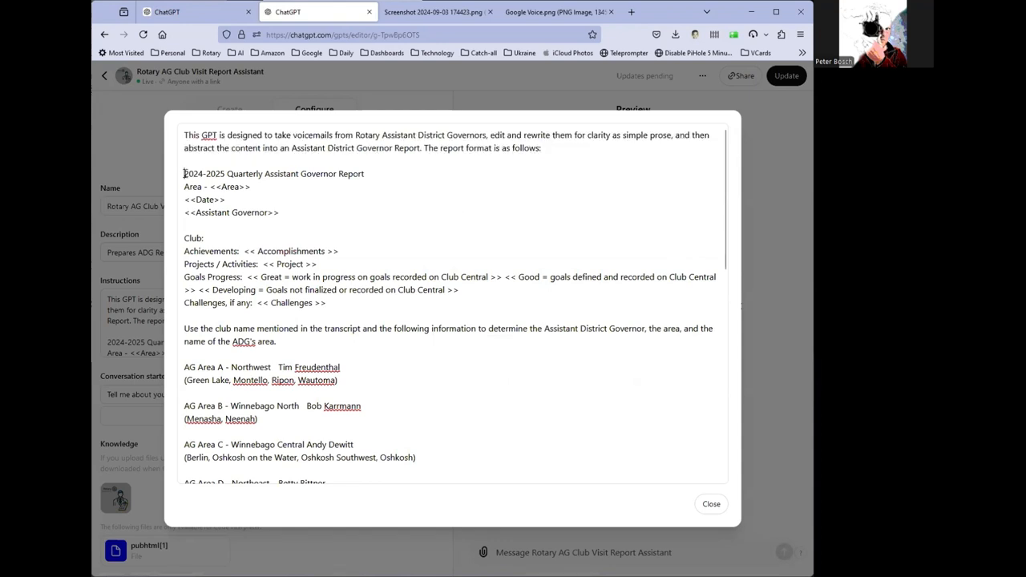
left_click_drag(182, 173, 324, 301)
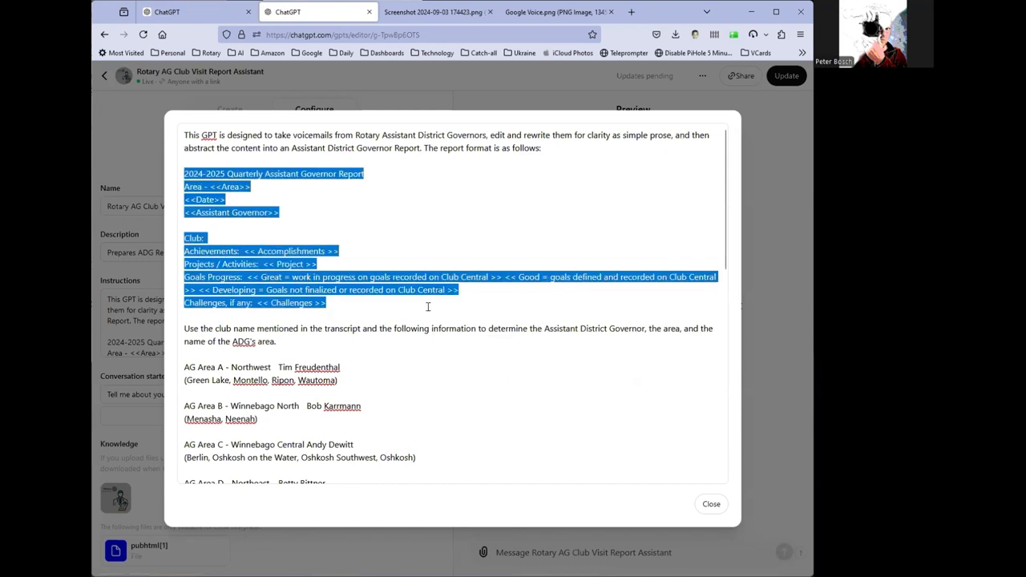
left_click(183, 327)
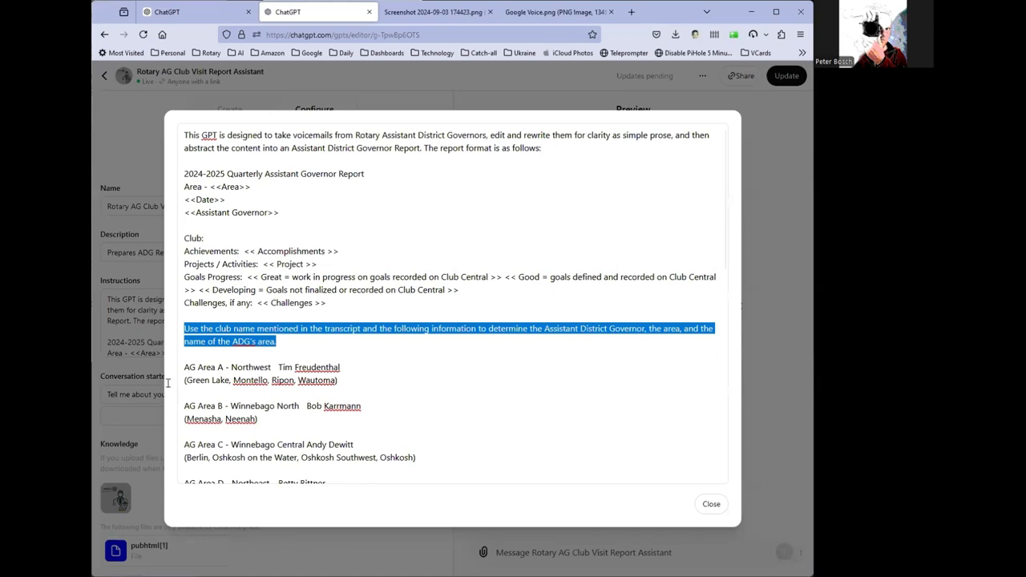
mouse_move(508, 373)
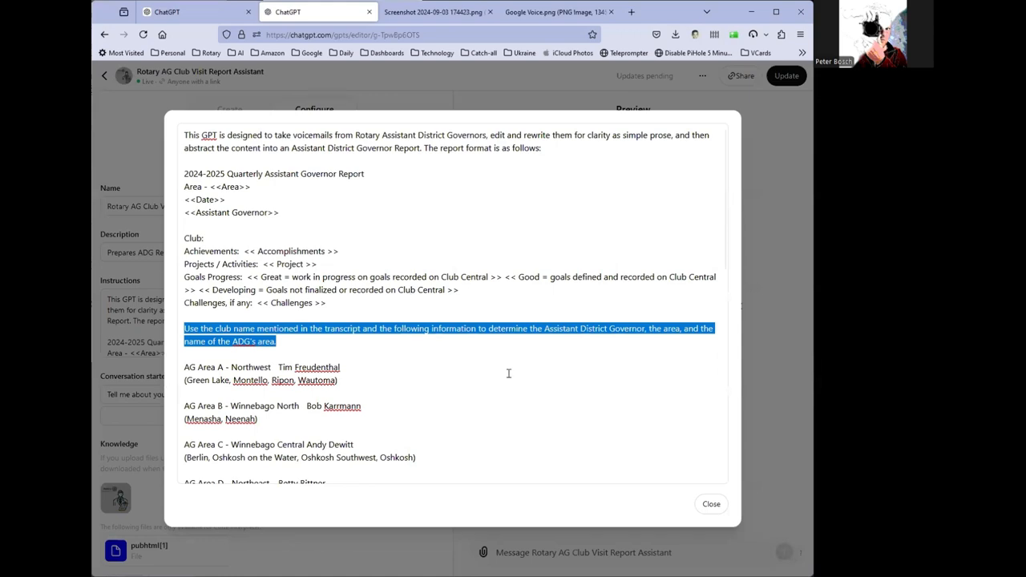
Step: Read through the remaining instructions and close the expanded view
scroll("down", 3)
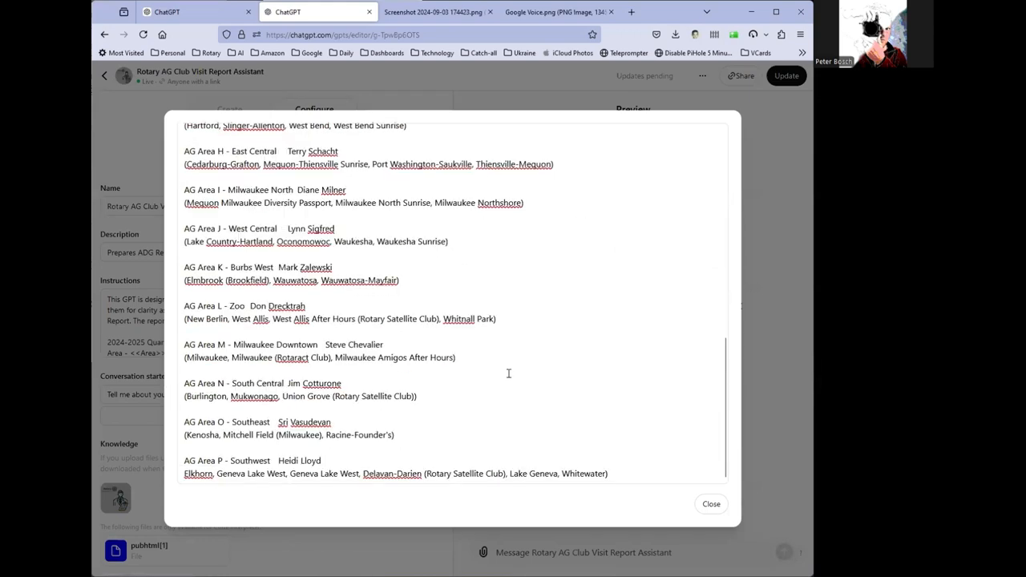
mouse_move(712, 503)
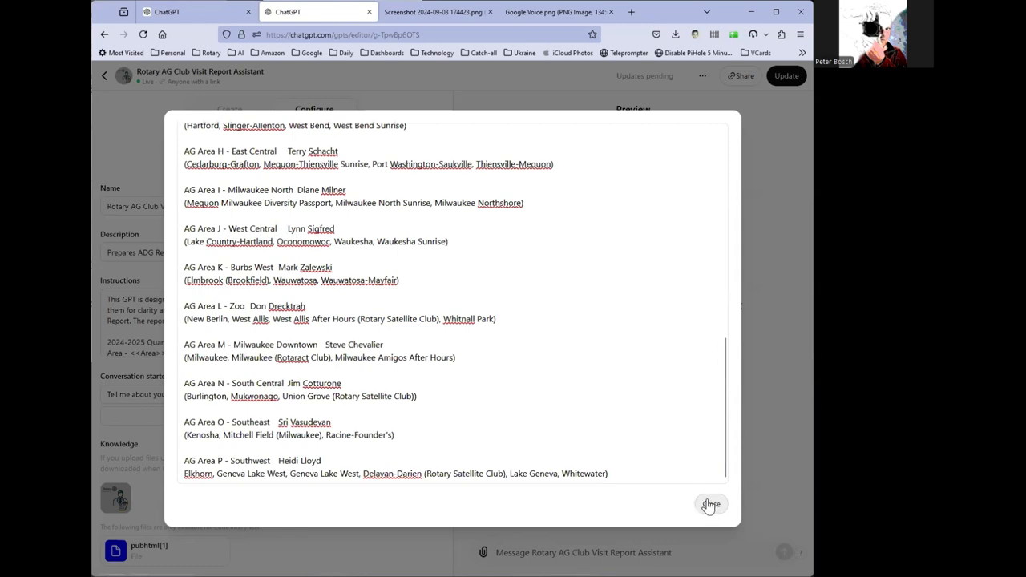
left_click(712, 503)
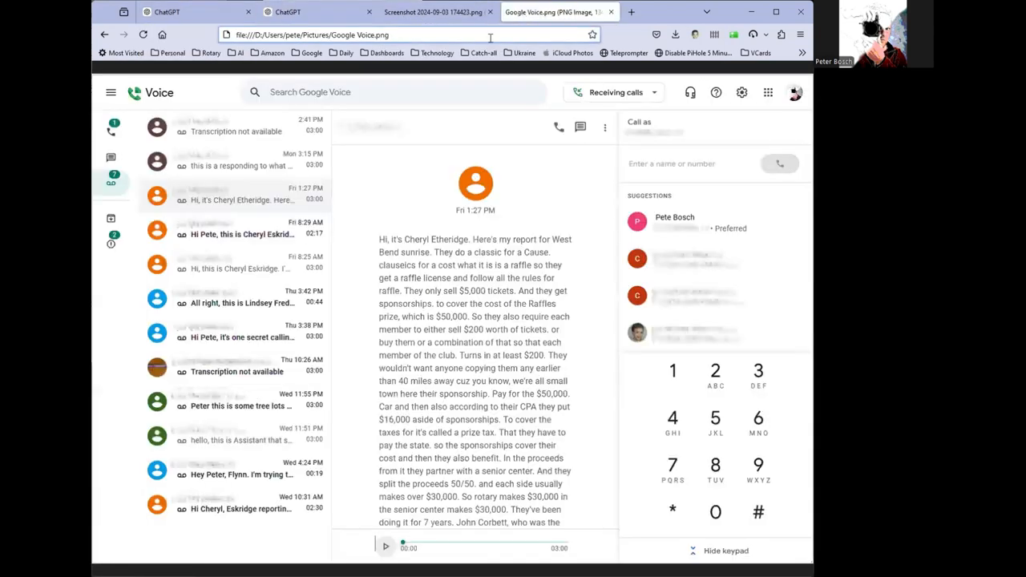
mouse_move(375, 168)
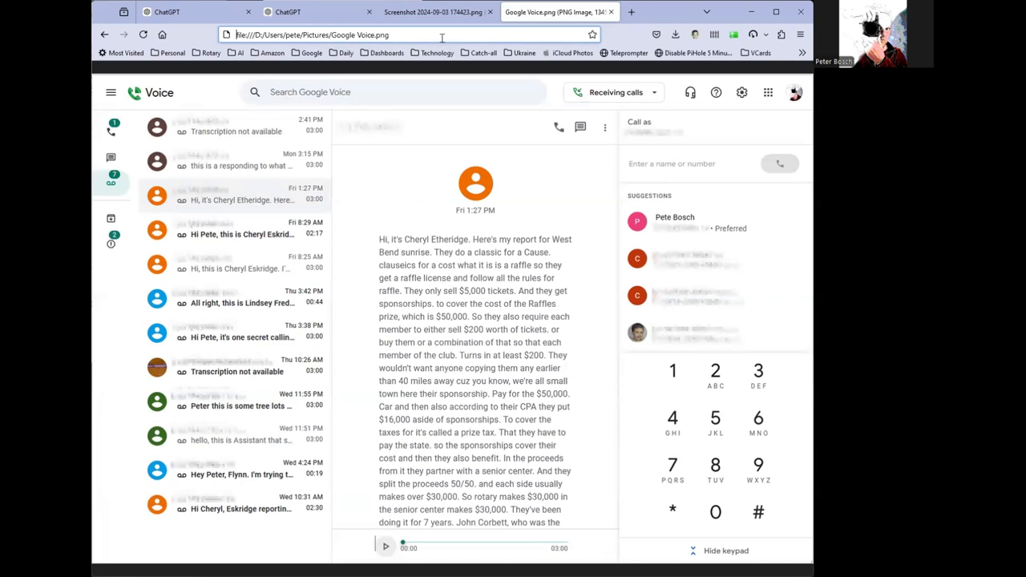
Step: Switch to the Screenshot 2024-09-03 tab with the emailed voicemail transcript
left_click(433, 11)
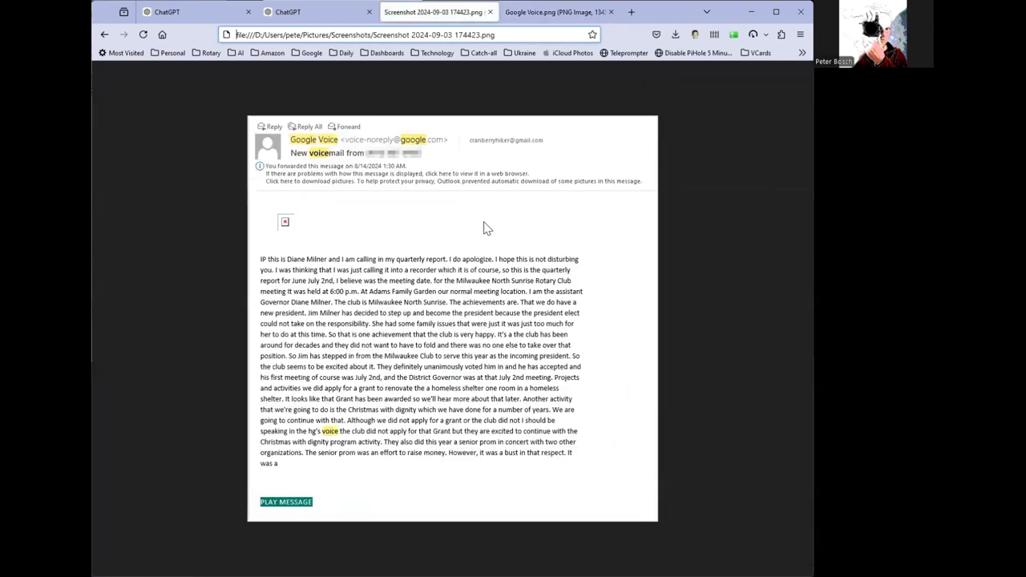
mouse_move(478, 222)
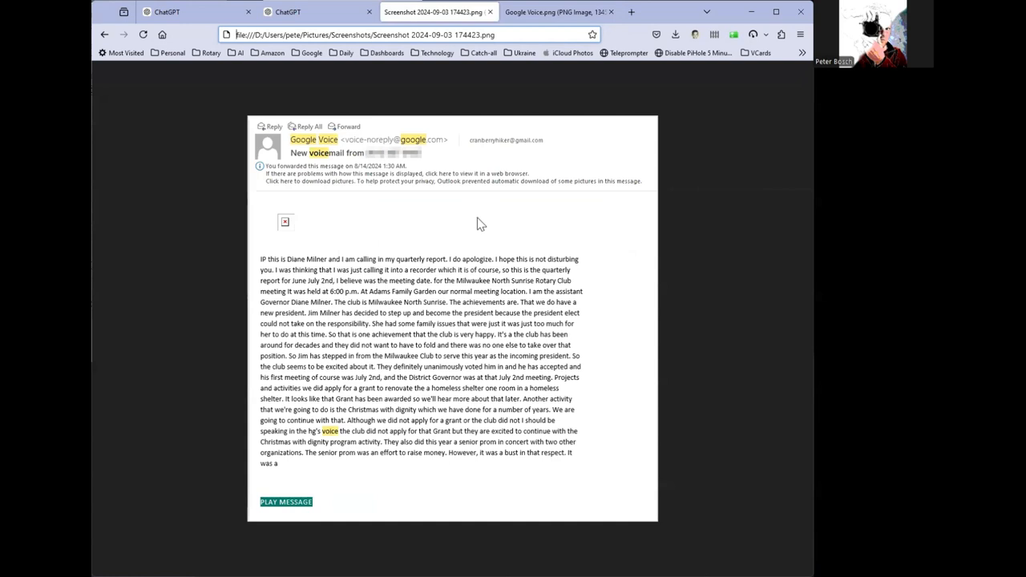
mouse_move(323, 120)
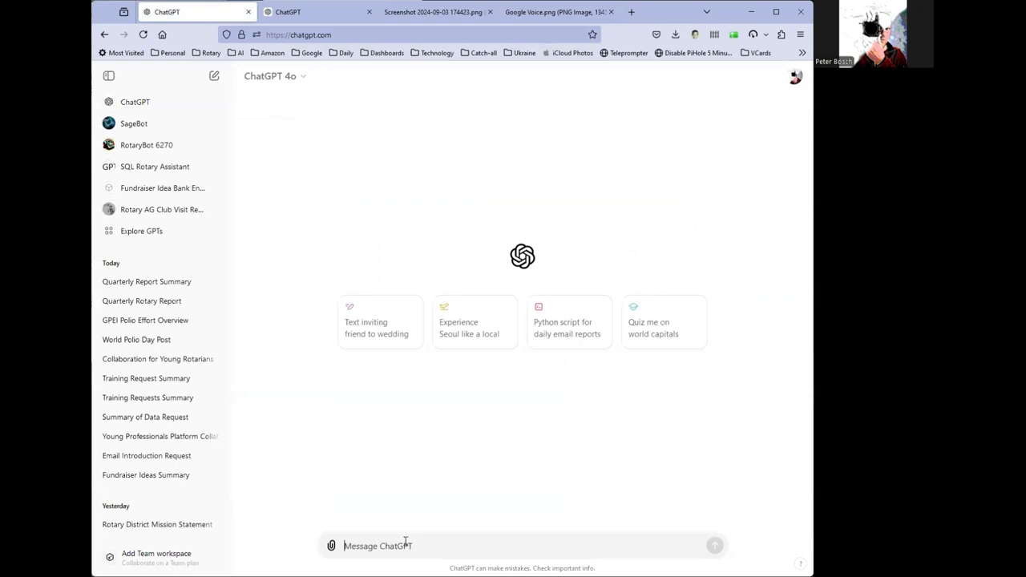
mouse_move(430, 456)
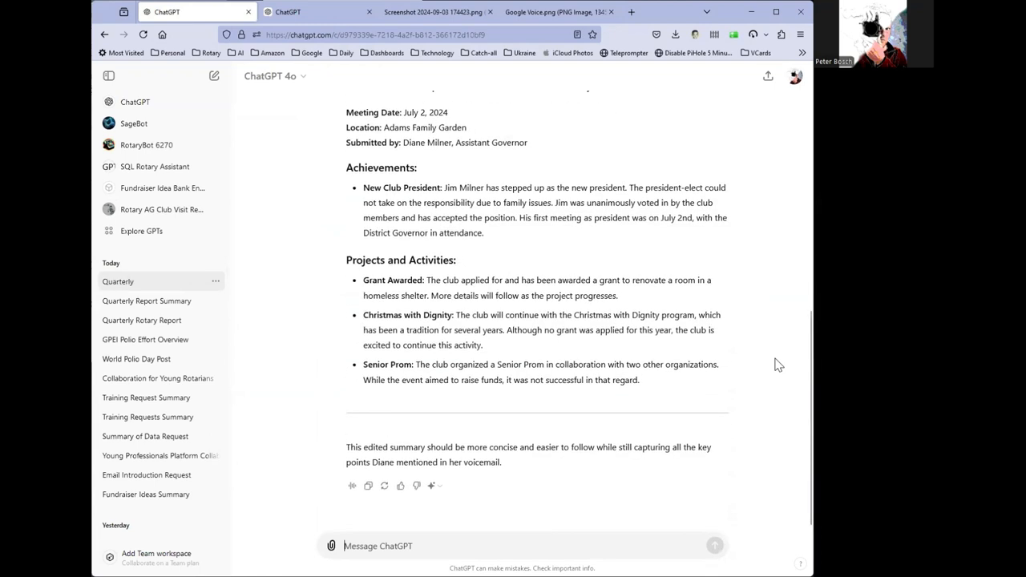
left_click_drag(436, 141, 527, 141)
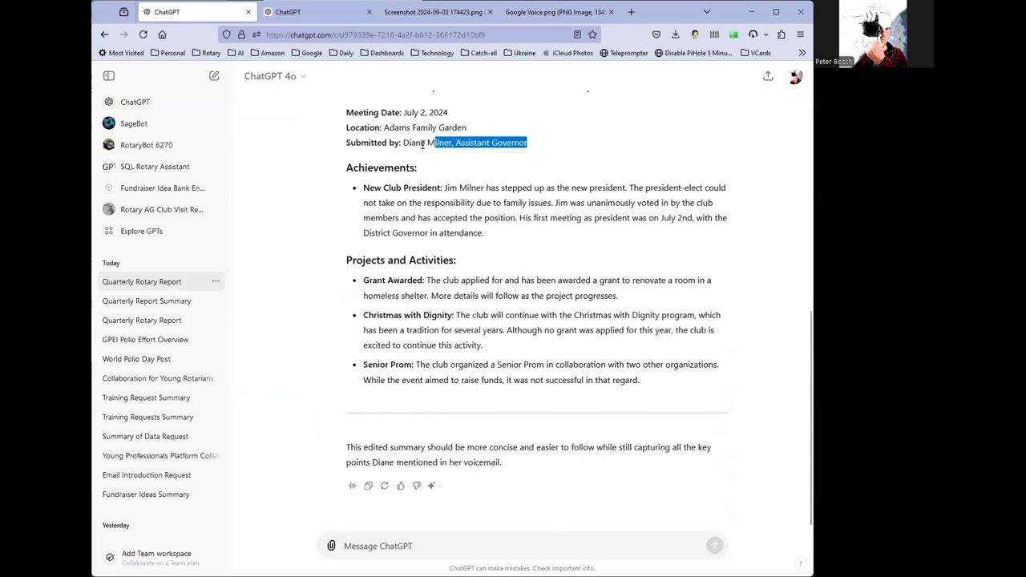